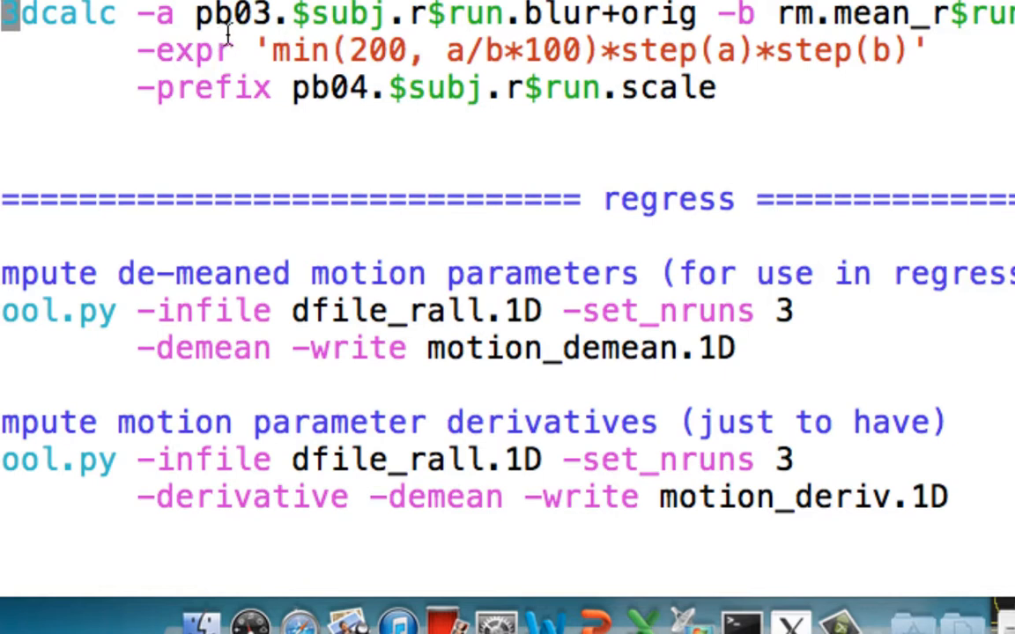
{"action": "mouse_move", "coordinate": [181, 16]}
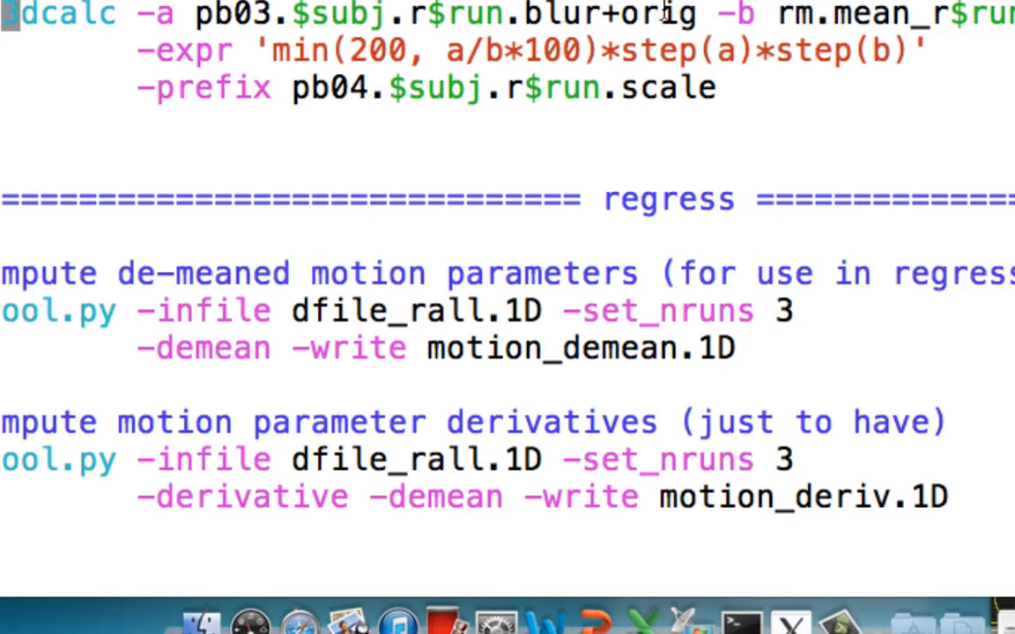
{"action": "mouse_move", "coordinate": [876, 22]}
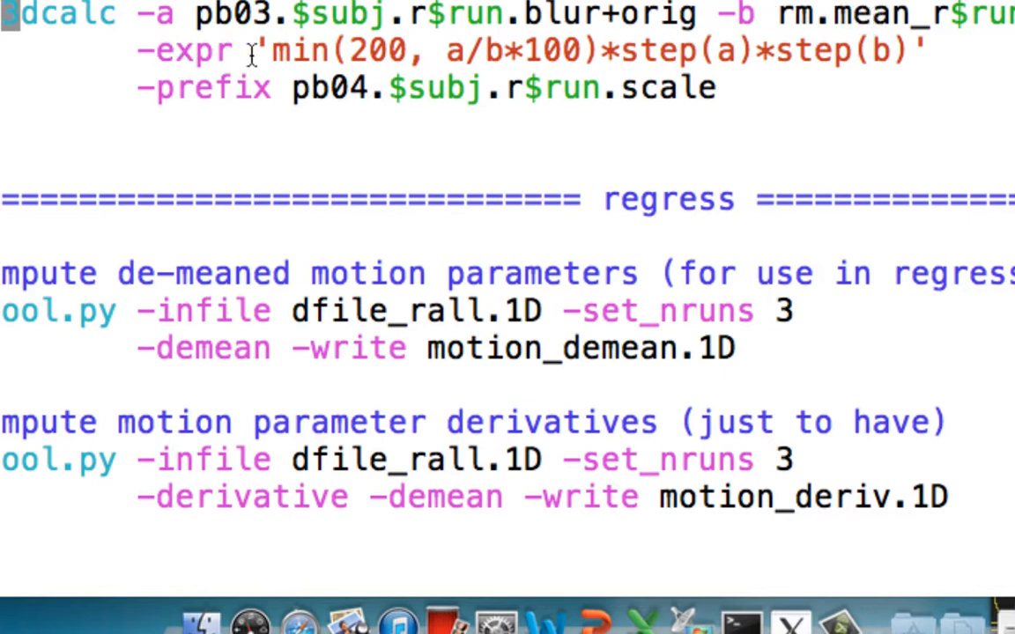
{"action": "mouse_move", "coordinate": [284, 50]}
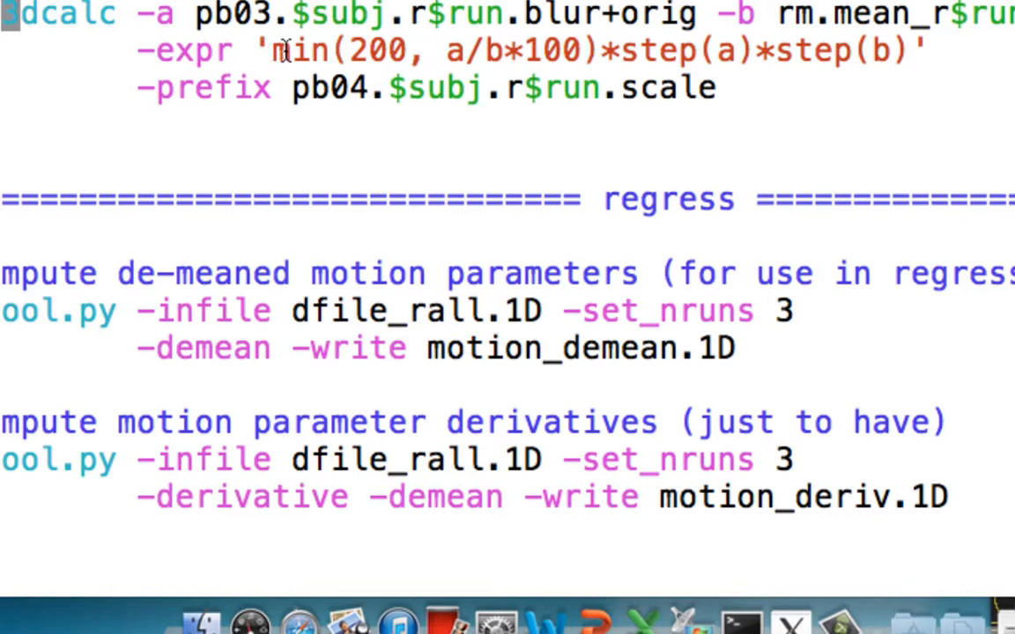
{"action": "mouse_move", "coordinate": [573, 50]}
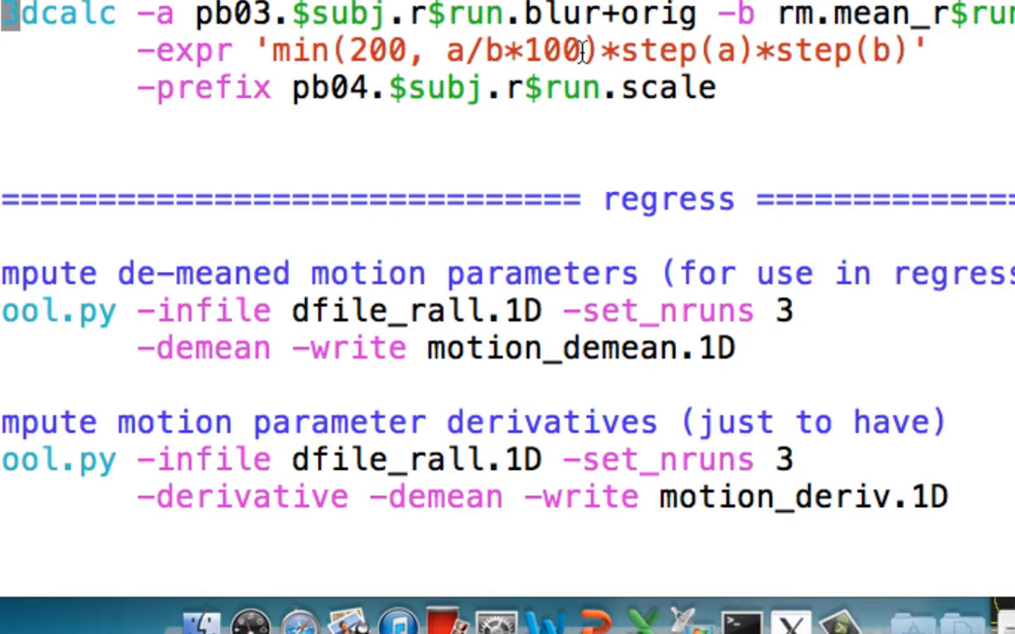
{"action": "mouse_move", "coordinate": [648, 51]}
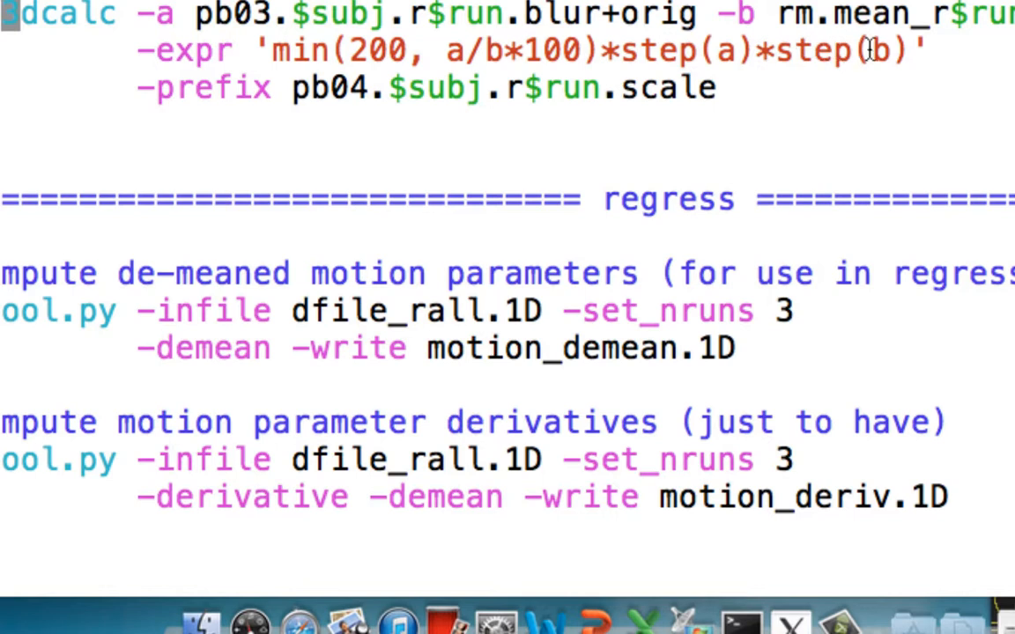
{"action": "mouse_move", "coordinate": [910, 60]}
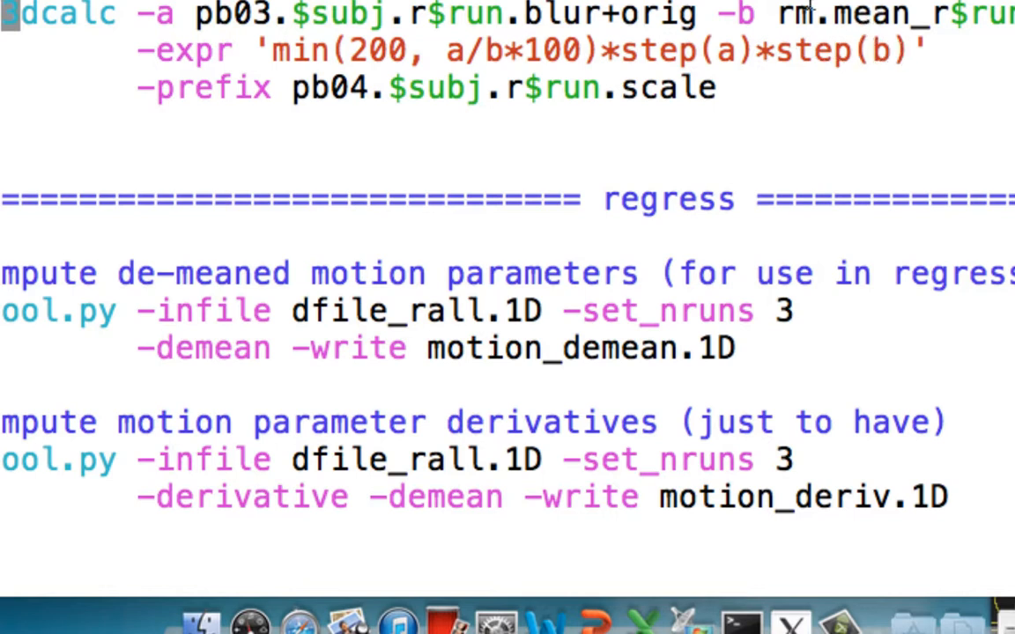
{"action": "mouse_move", "coordinate": [788, 33]}
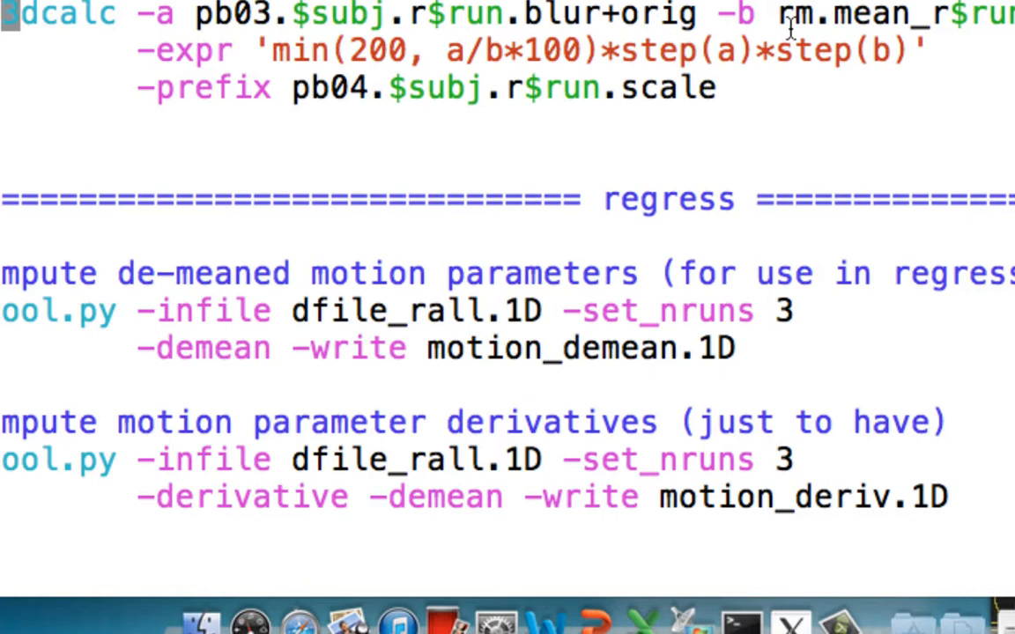
{"action": "mouse_move", "coordinate": [348, 124]}
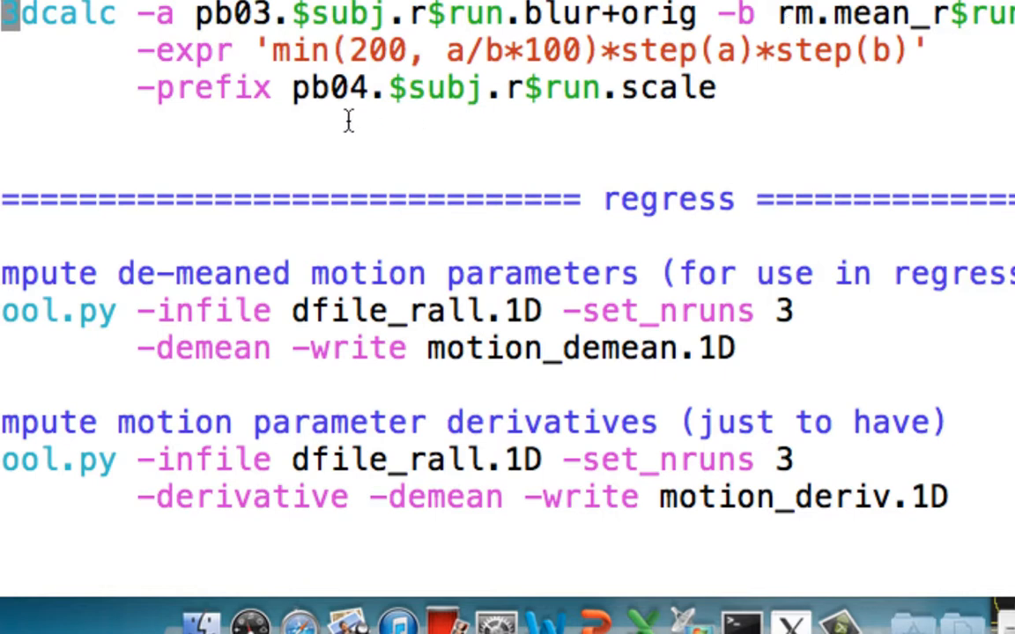
{"action": "mouse_move", "coordinate": [365, 62]}
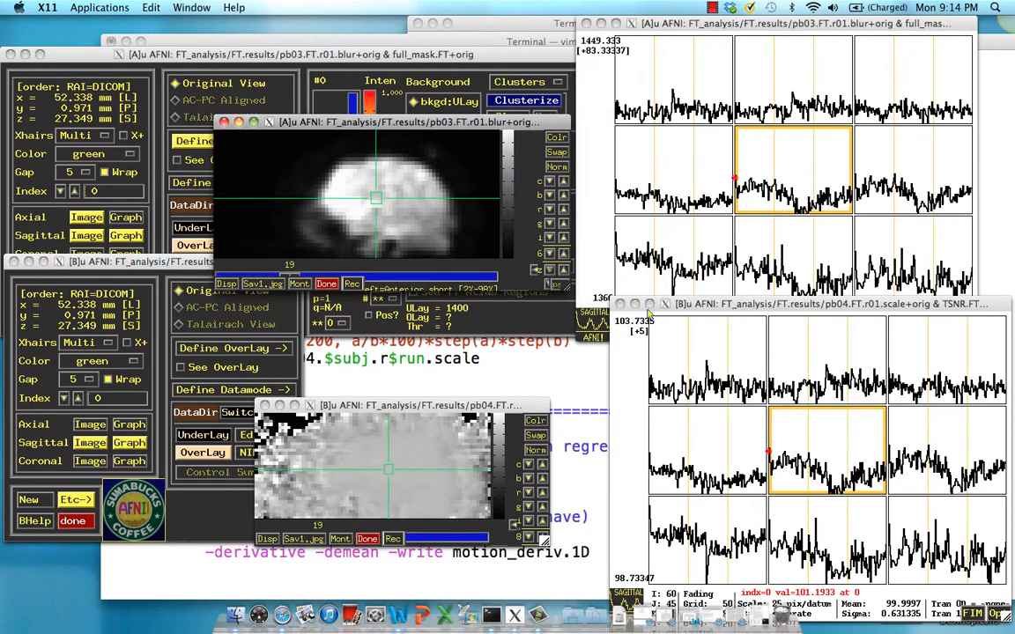
{"action": "mouse_move", "coordinate": [808, 477]}
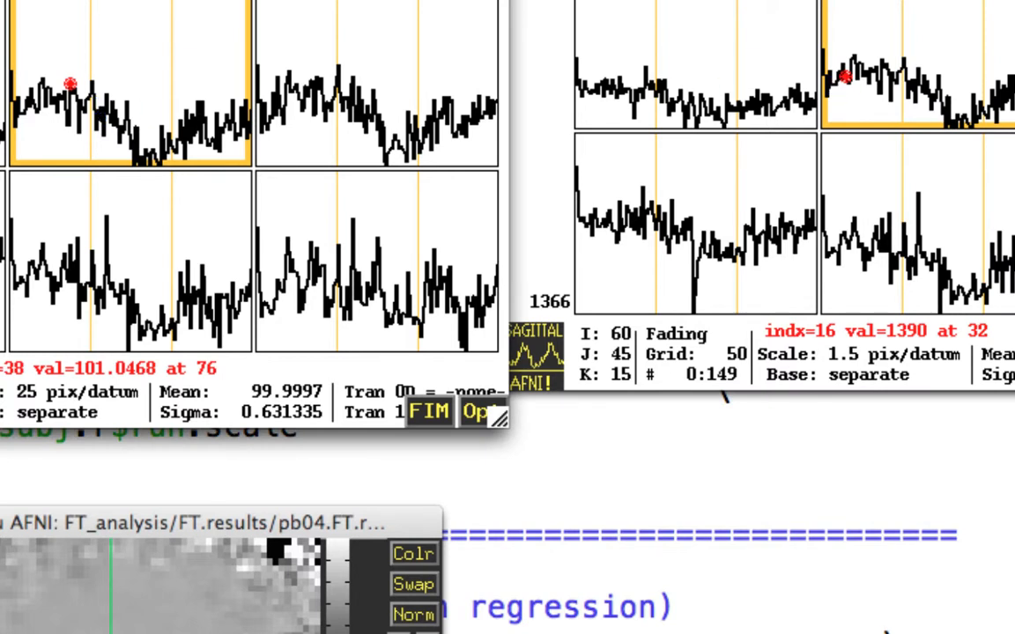
{"action": "mouse_move", "coordinate": [962, 42]}
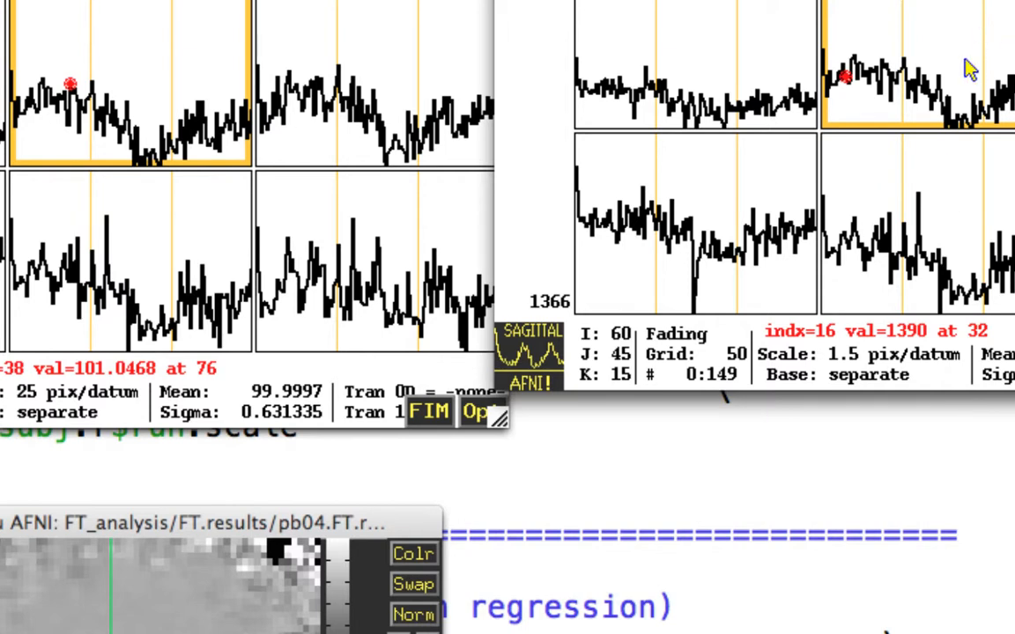
{"action": "mouse_move", "coordinate": [968, 212]}
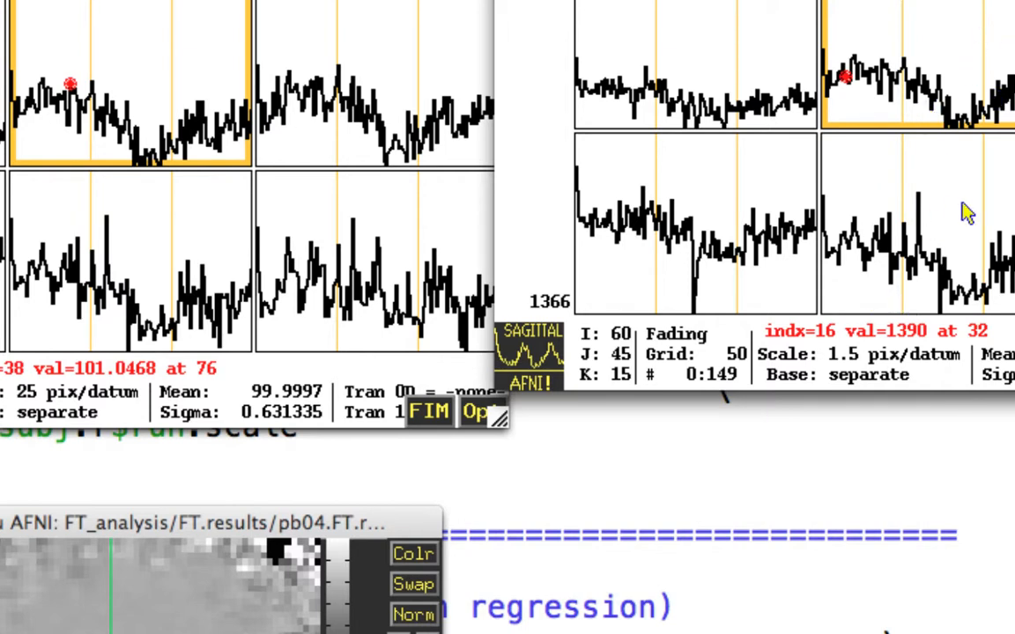